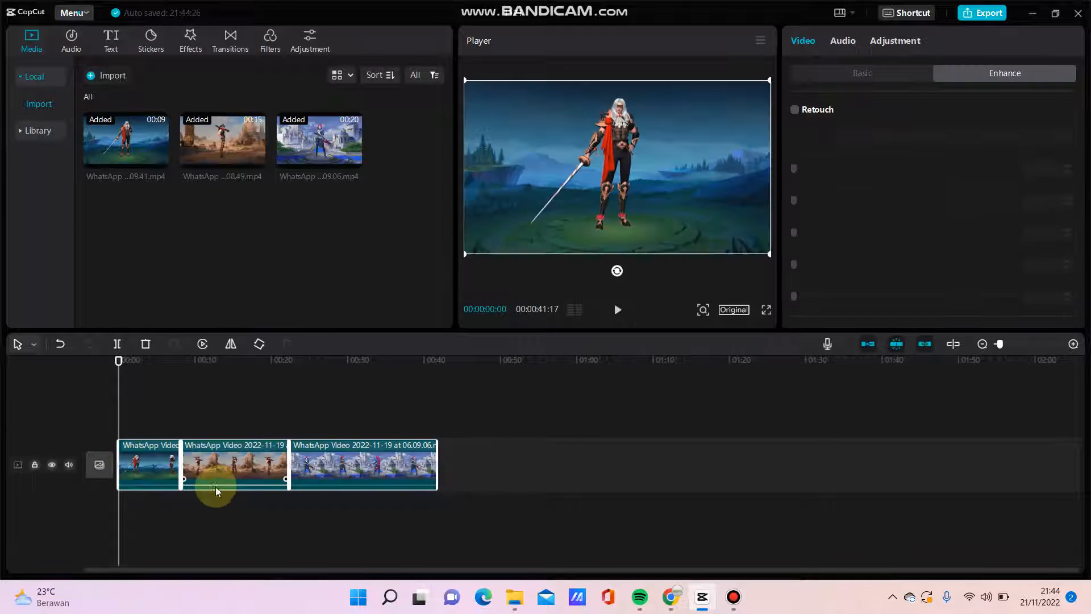
Step: Move the second and third clips onto their own tracks, aligned at the timeline start
click(233, 465)
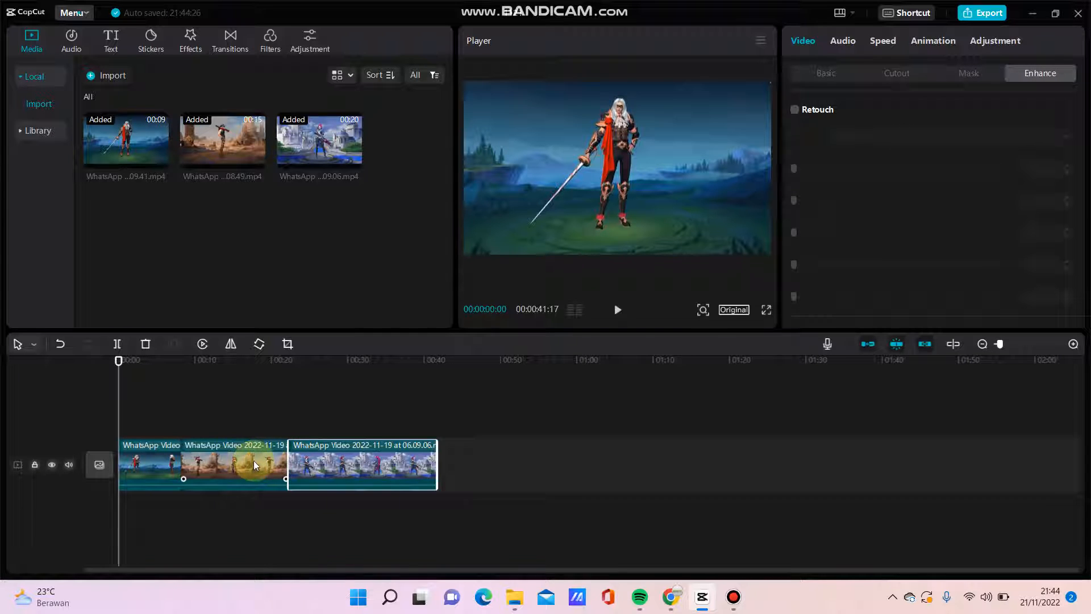
click(258, 465)
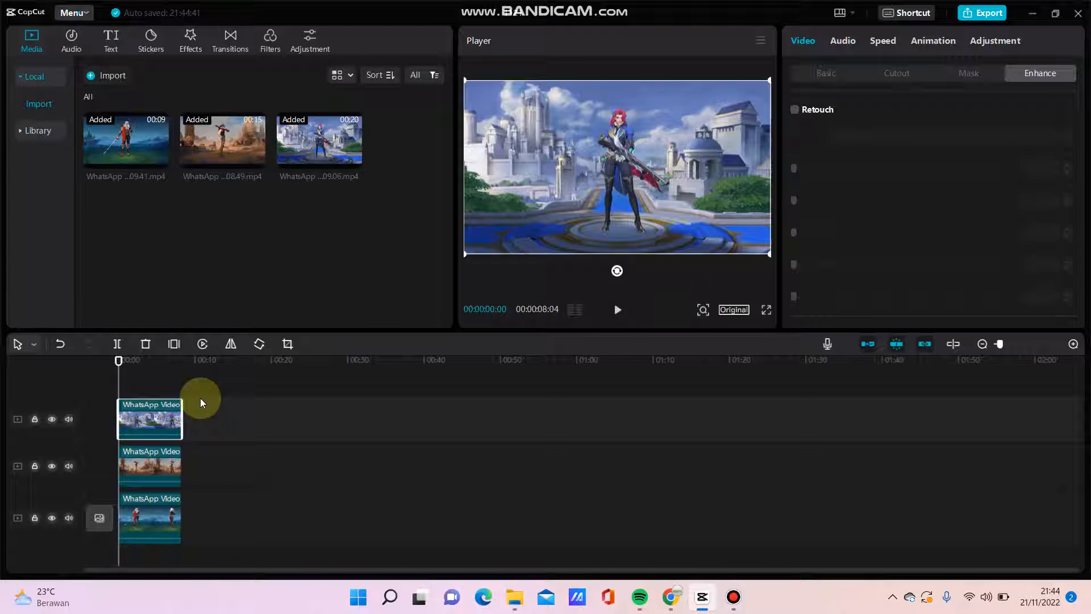
mouse_move(196, 520)
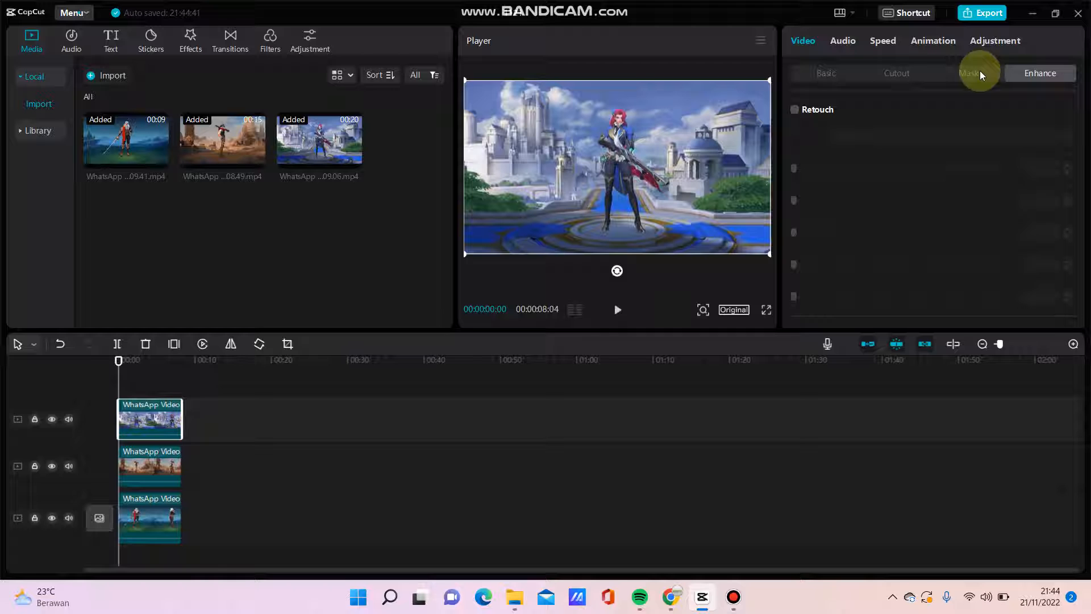
Step: Shift the castle clip later and try a Split mask on the desert clip
click(968, 73)
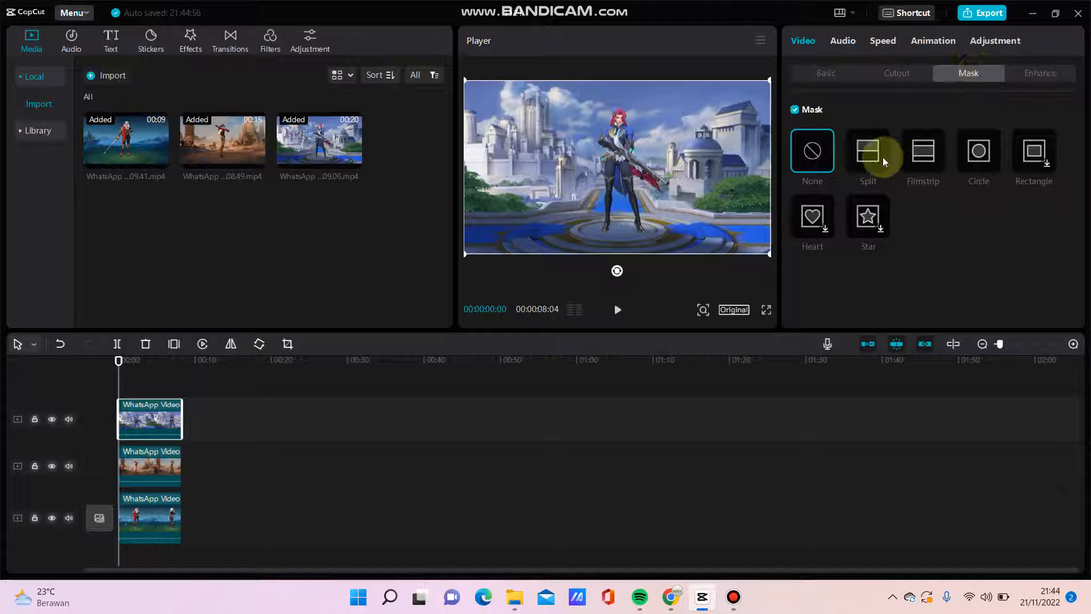
click(150, 515)
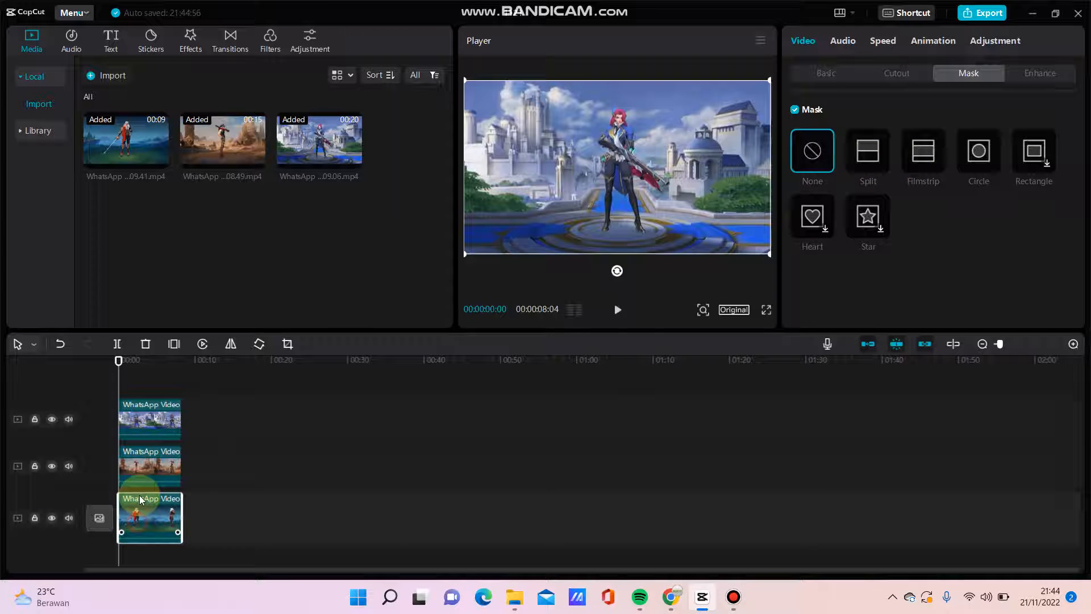
click(149, 465)
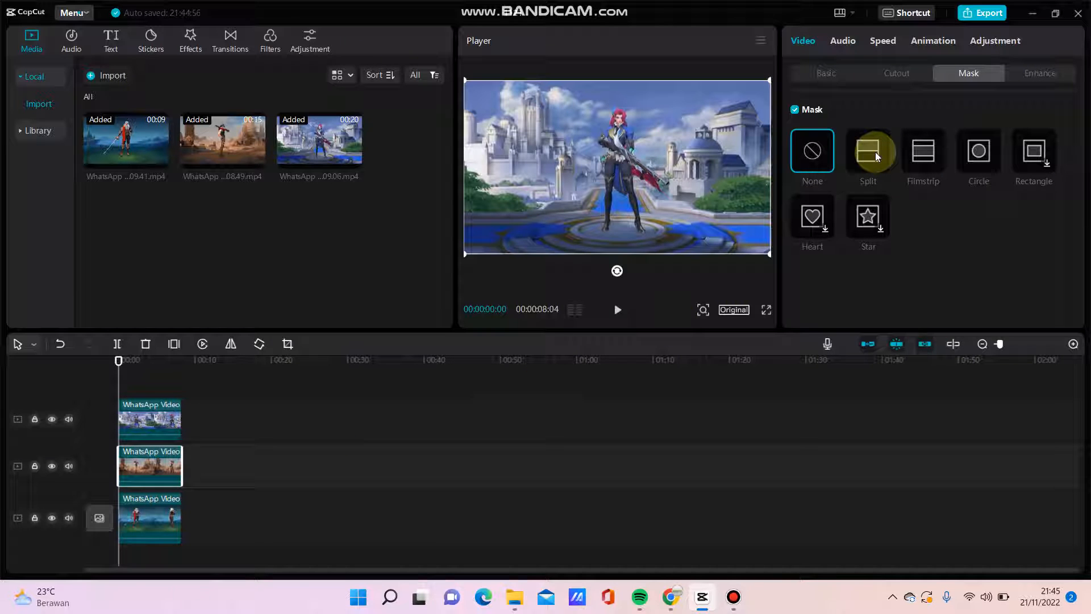
click(867, 152)
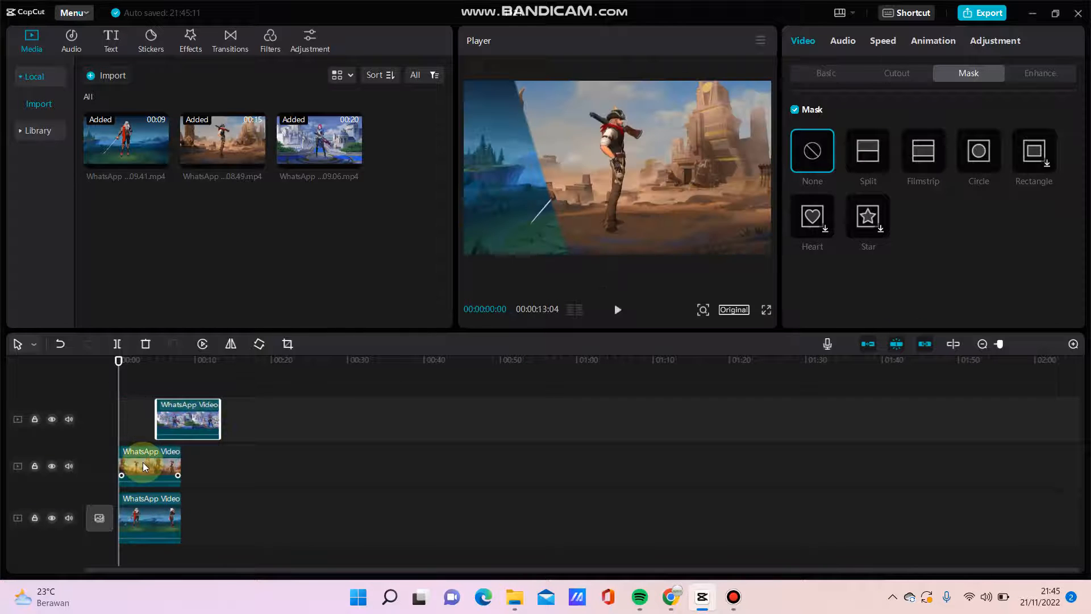
Step: Remove the mask again so the desert clip shows alone in the player
click(867, 151)
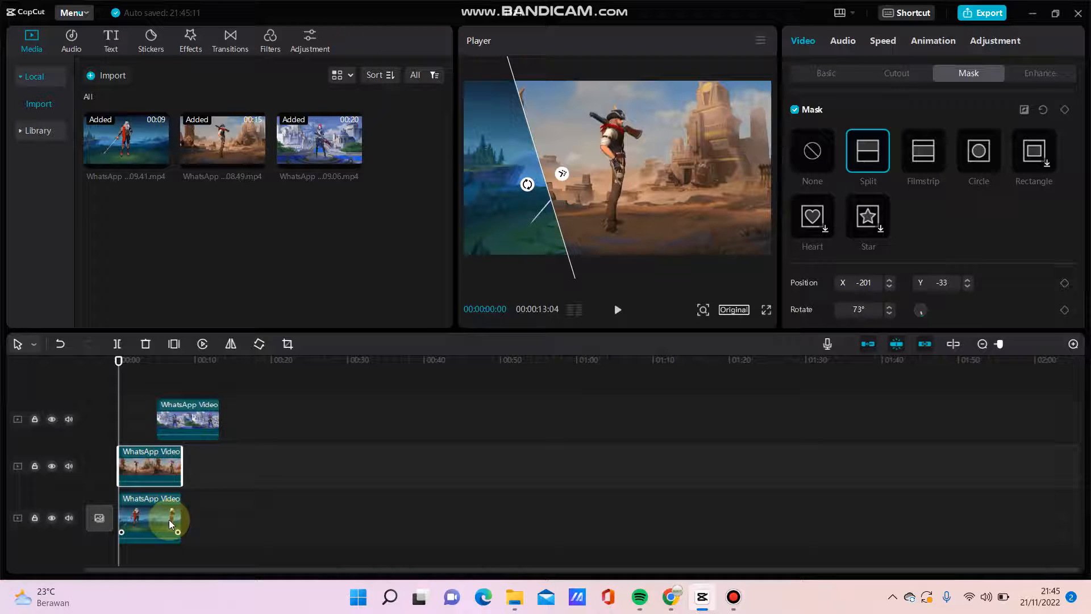
click(811, 152)
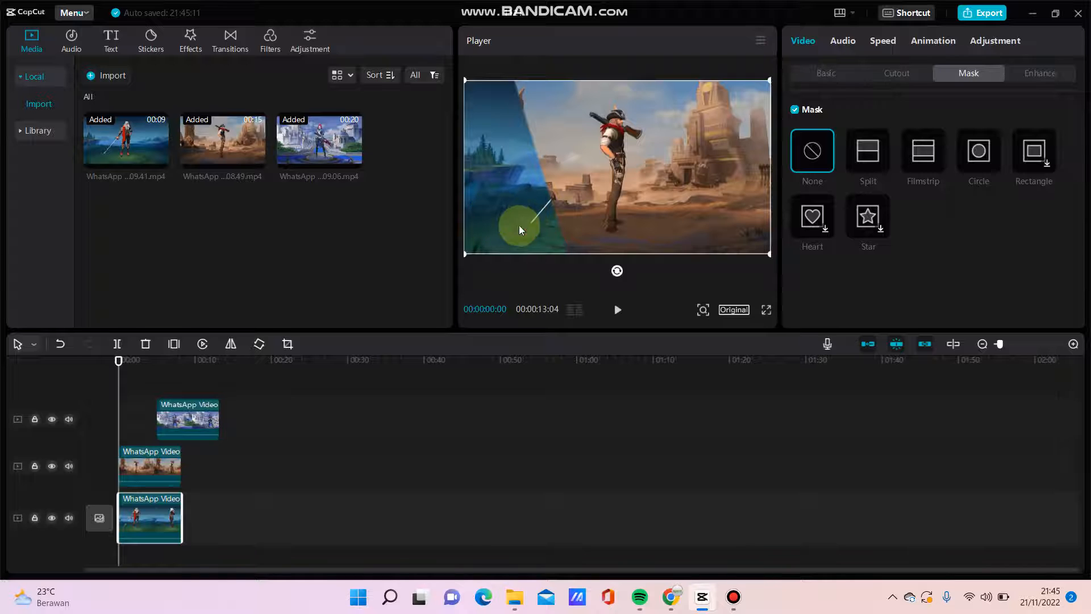
click(867, 151)
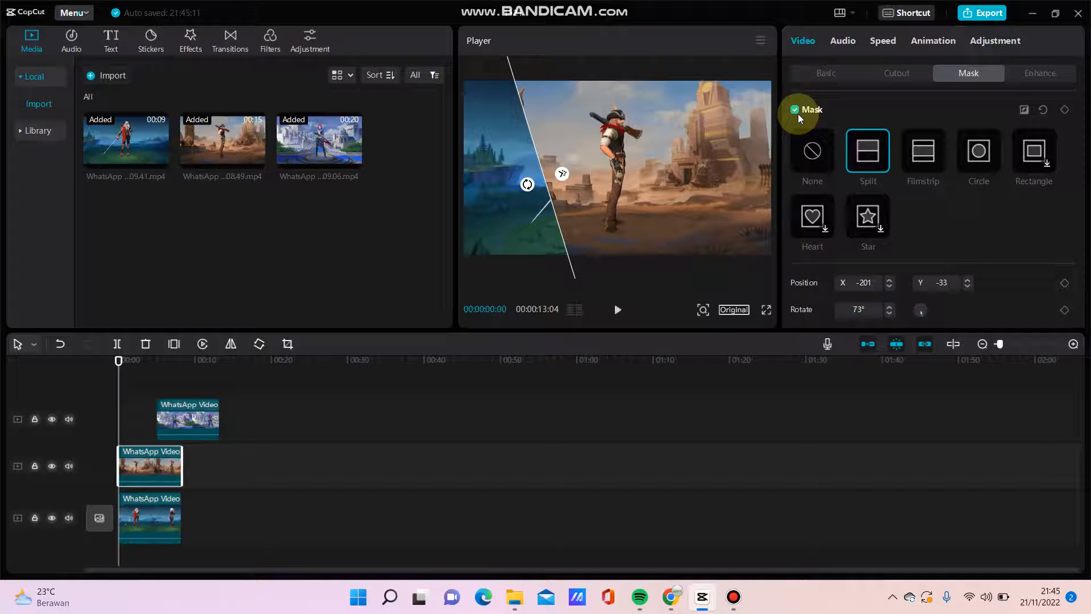
click(794, 109)
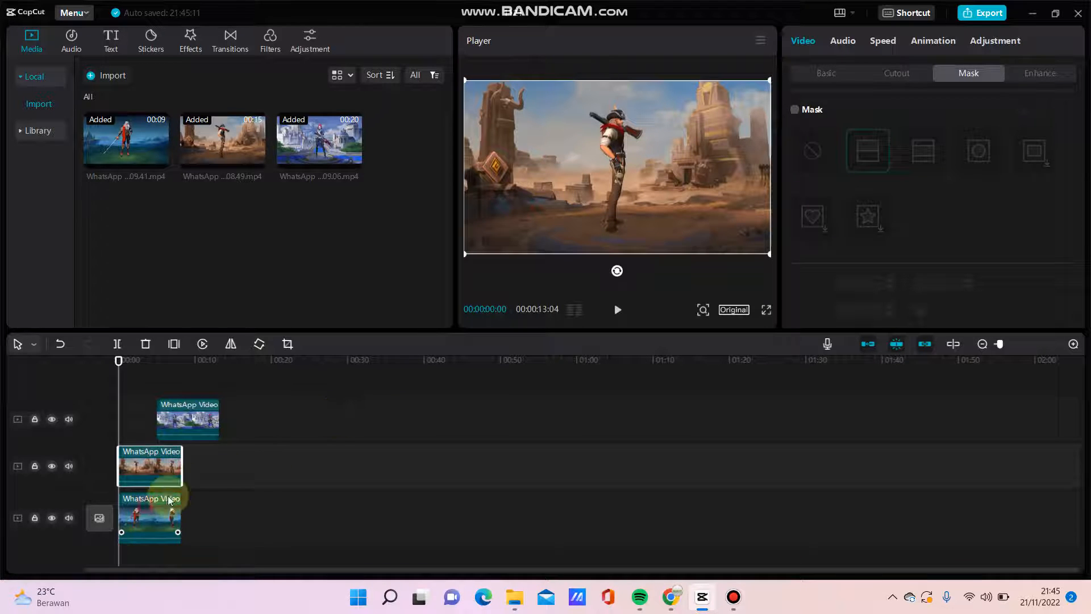
click(794, 109)
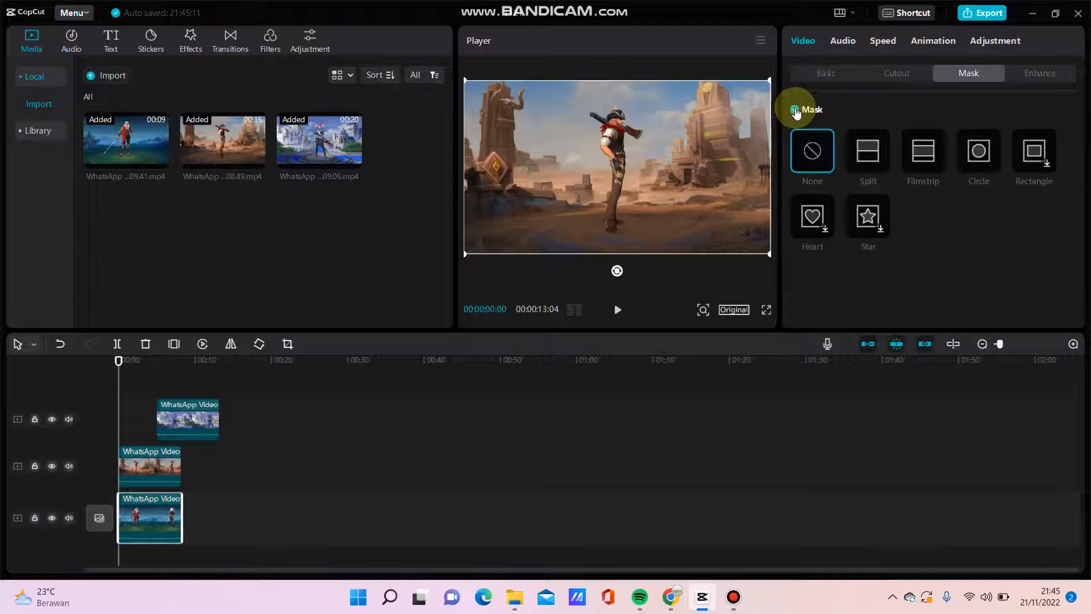
Step: Give the desert clip a diagonal Split mask so the warrior shows on its left
click(149, 459)
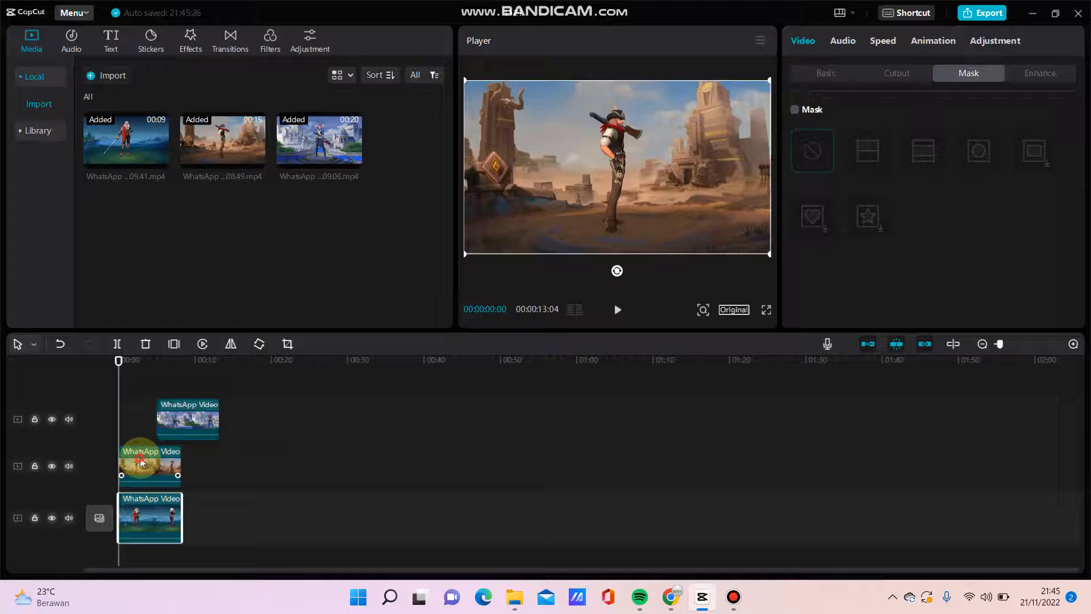
click(164, 465)
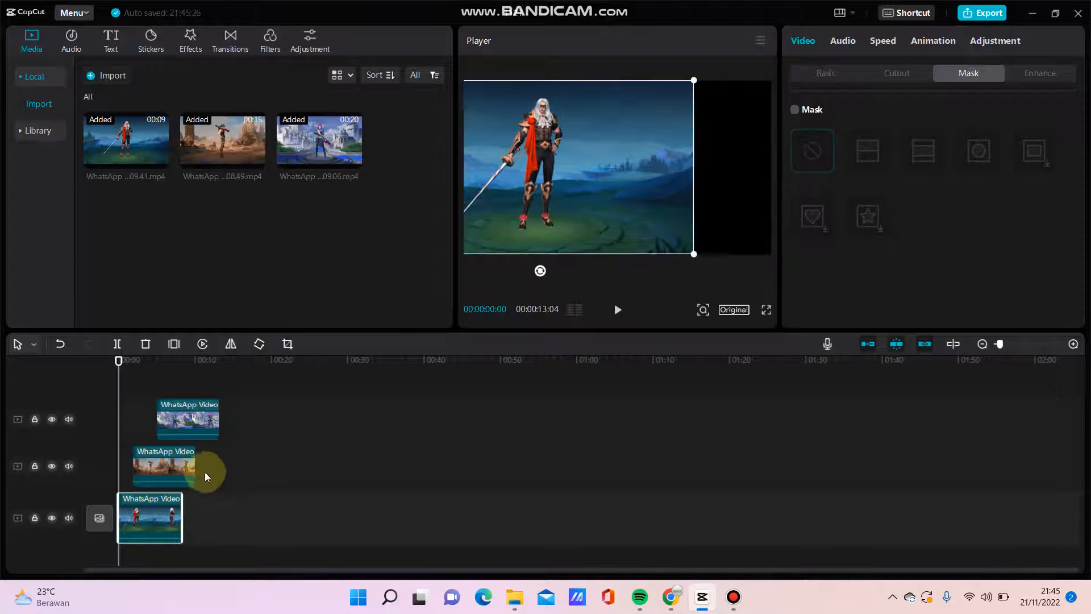
click(161, 465)
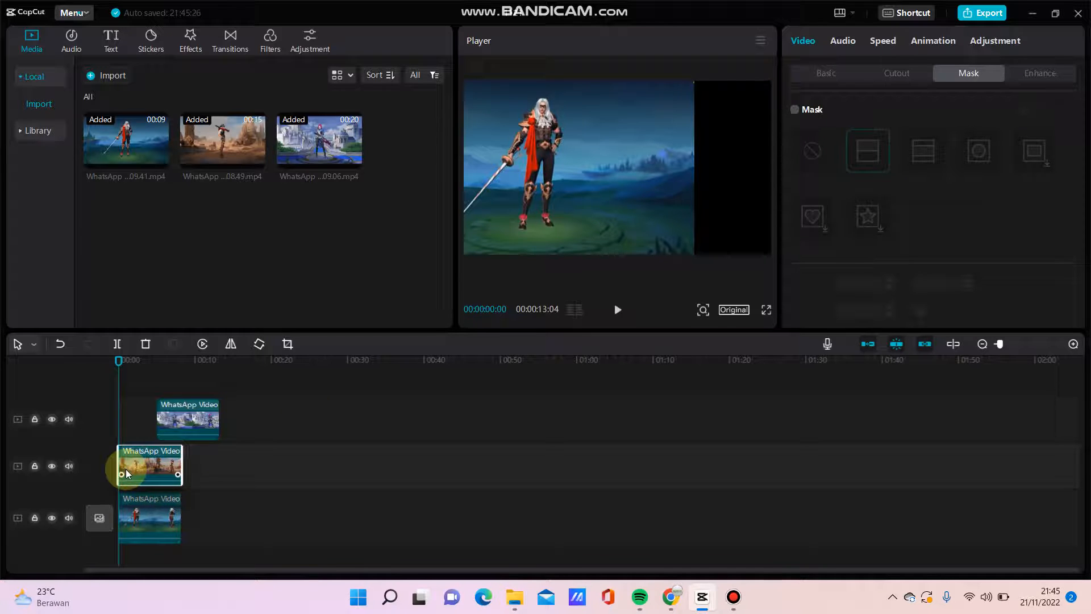
click(795, 110)
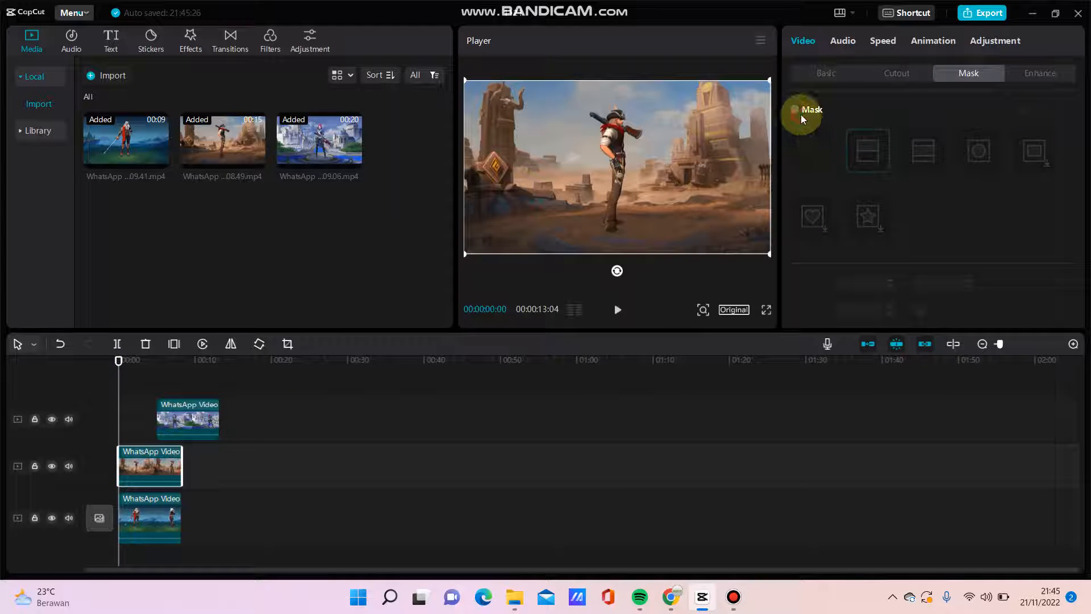
click(867, 152)
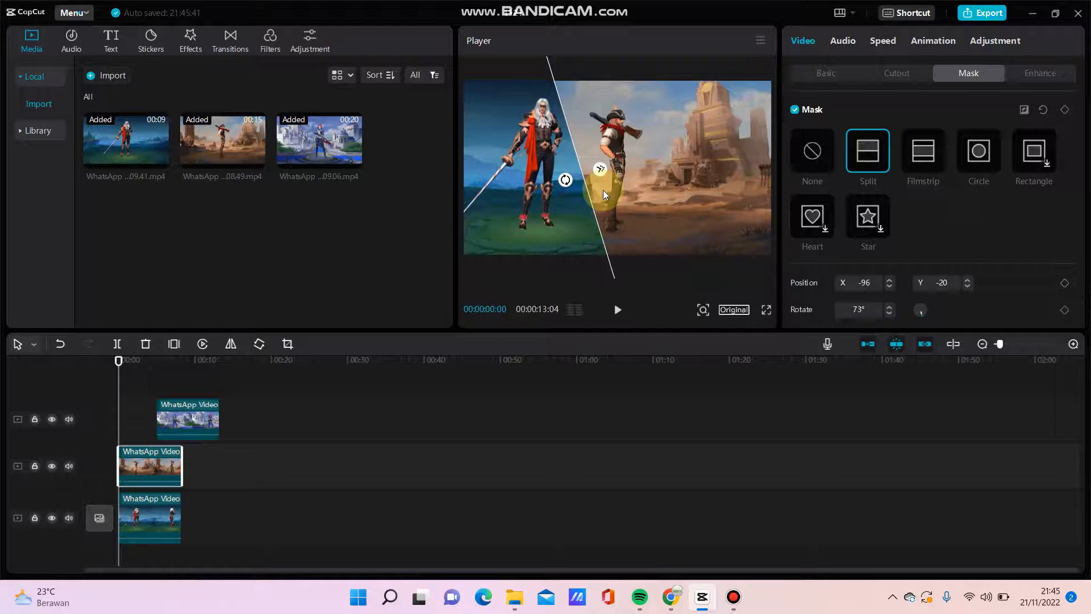
Step: Realign the castle clip back to 00:00 on the timeline
click(187, 420)
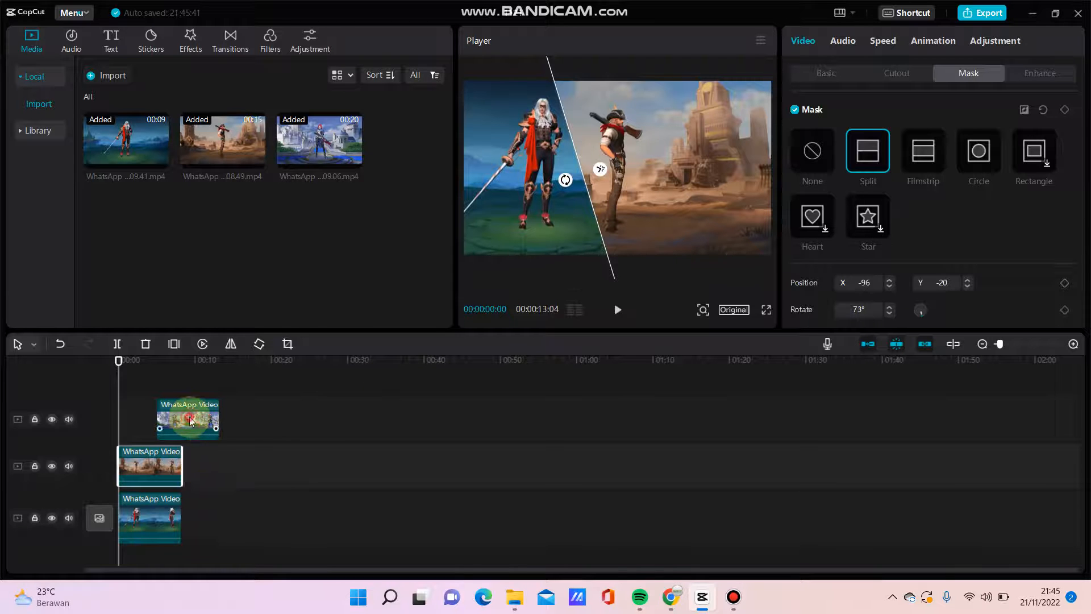
click(811, 151)
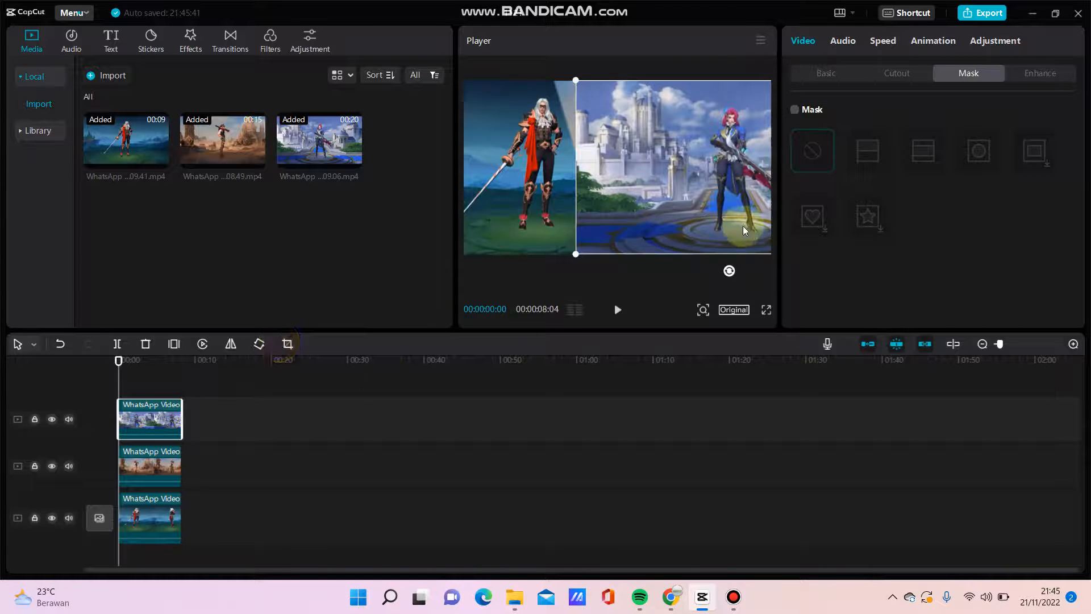
Step: Apply a Split mask rotated to 70° on the castle clip for a three-way diagonal layout
click(795, 109)
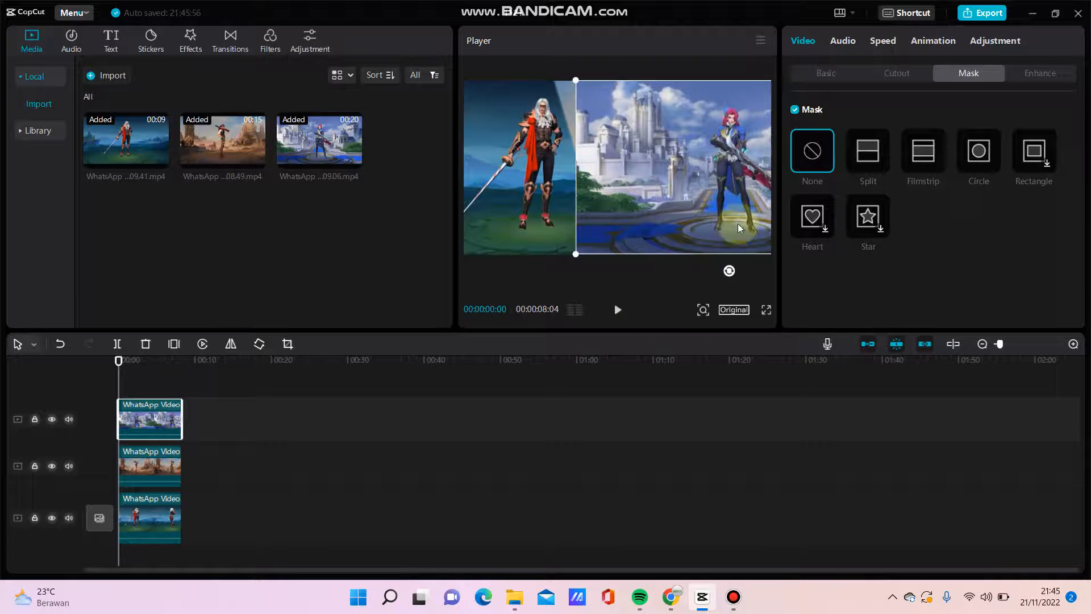
click(867, 151)
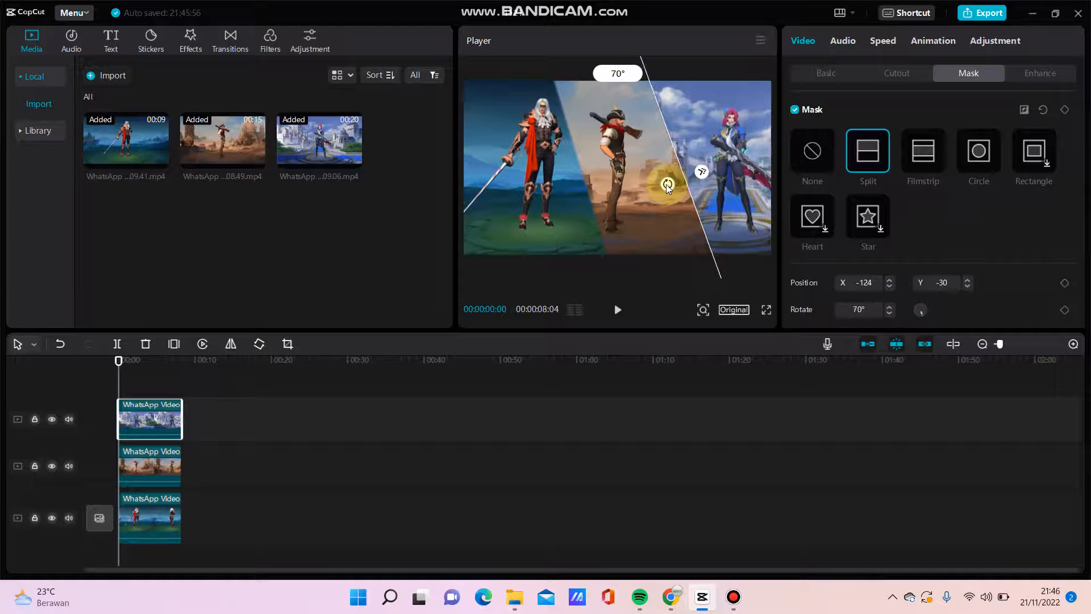
click(487, 480)
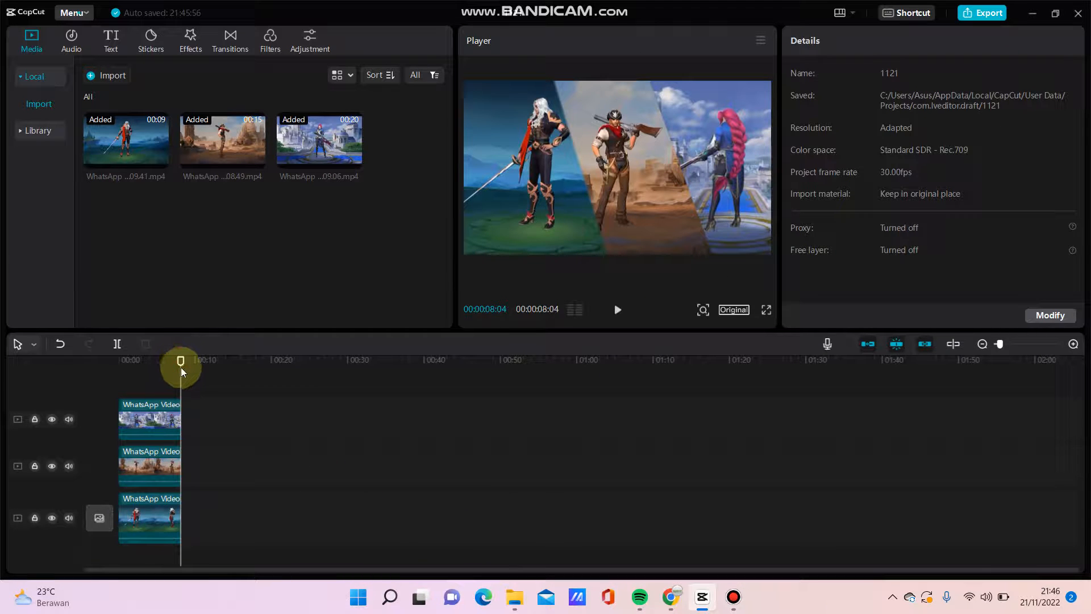
Step: Play from 00:00, pause, and mute all three tracks
click(618, 309)
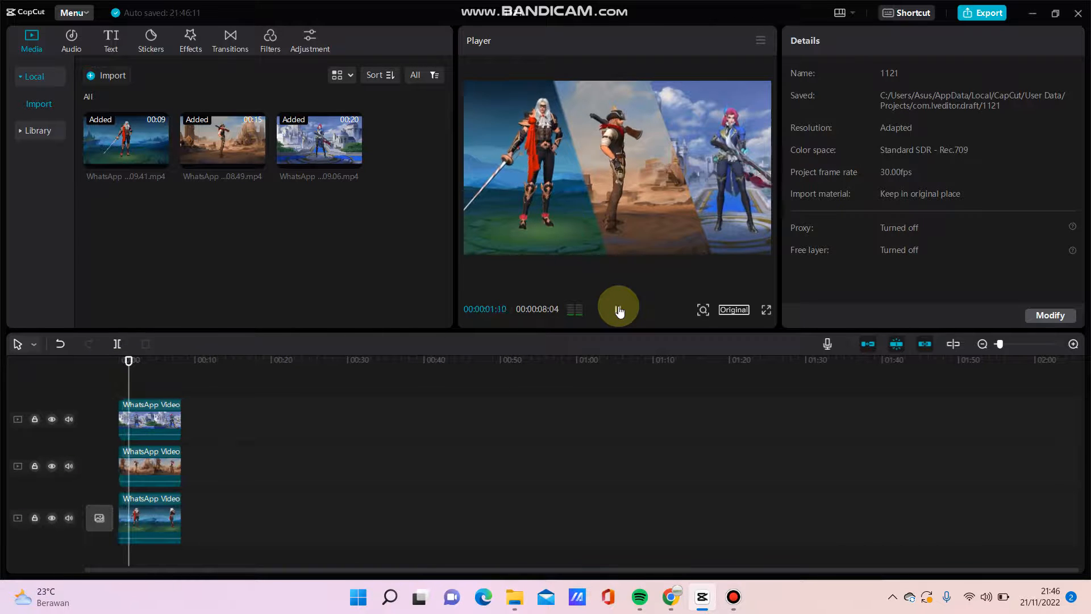
click(616, 309)
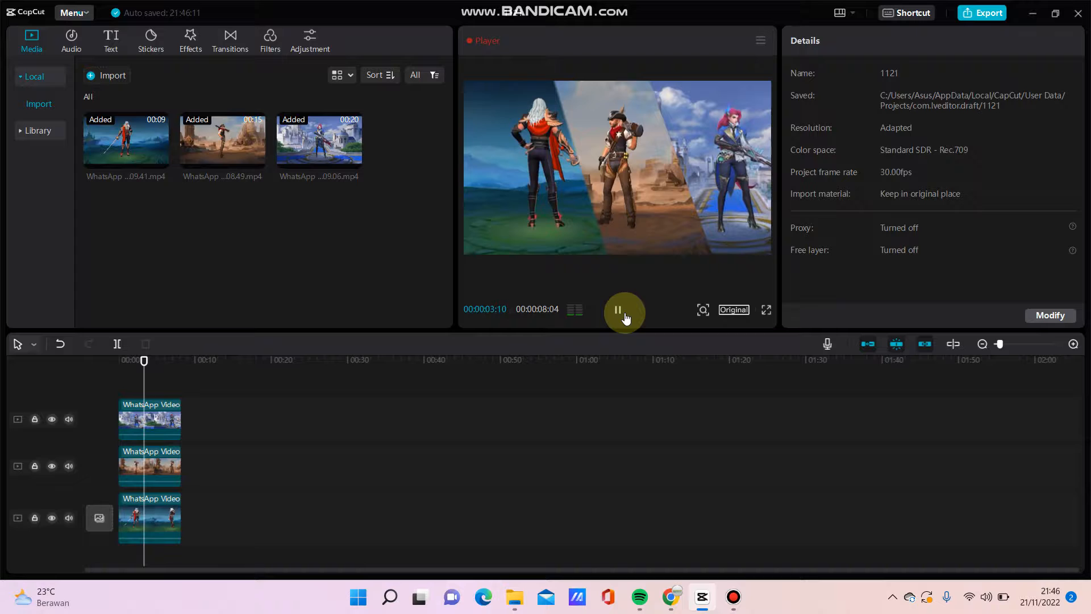
click(68, 466)
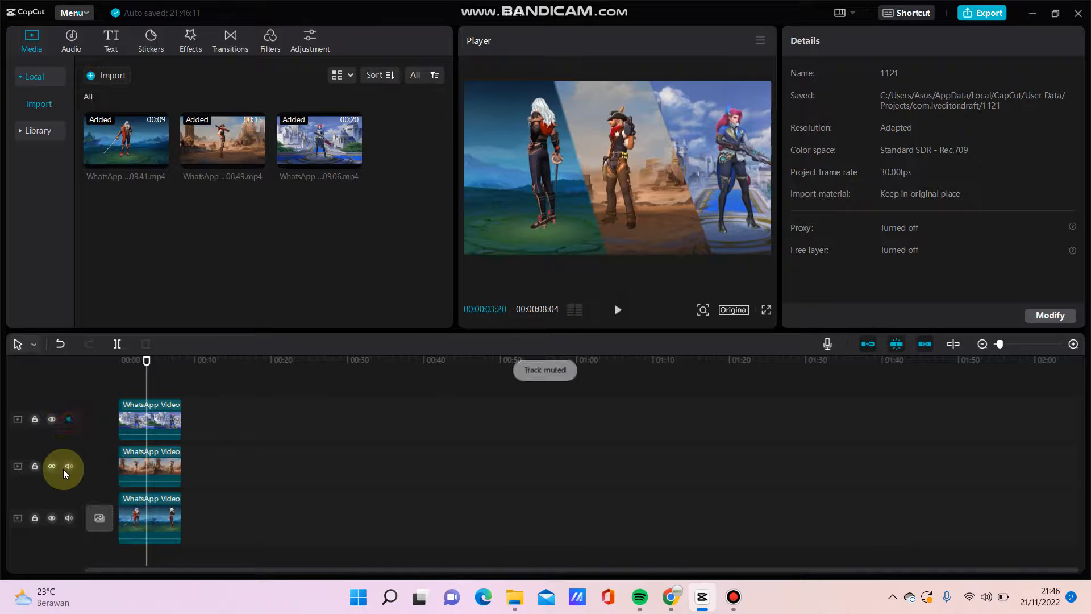
click(68, 466)
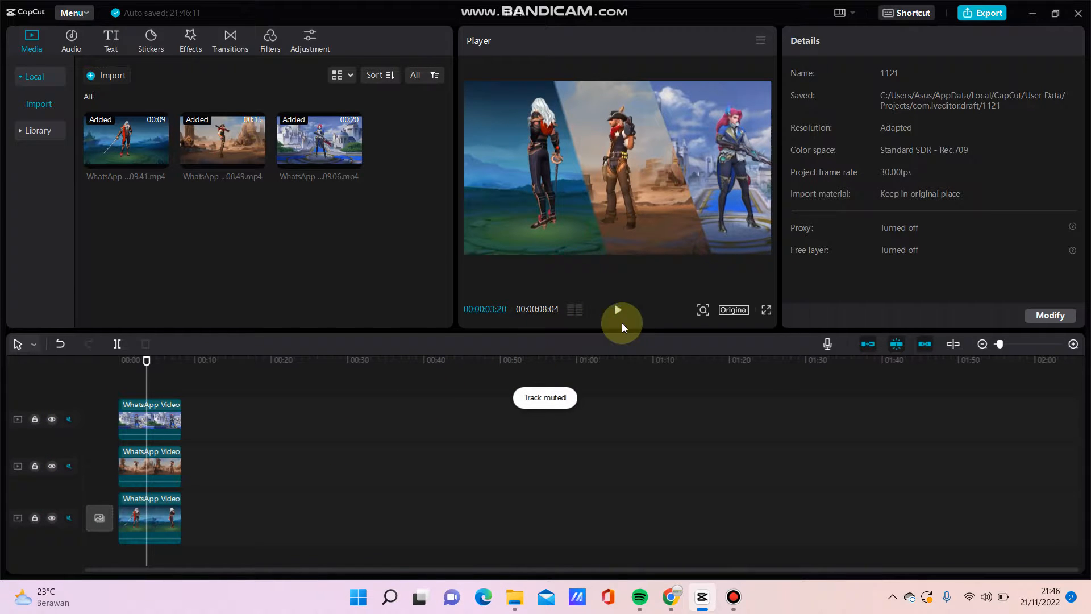
Step: Play the three-character split-screen through to the end
click(620, 310)
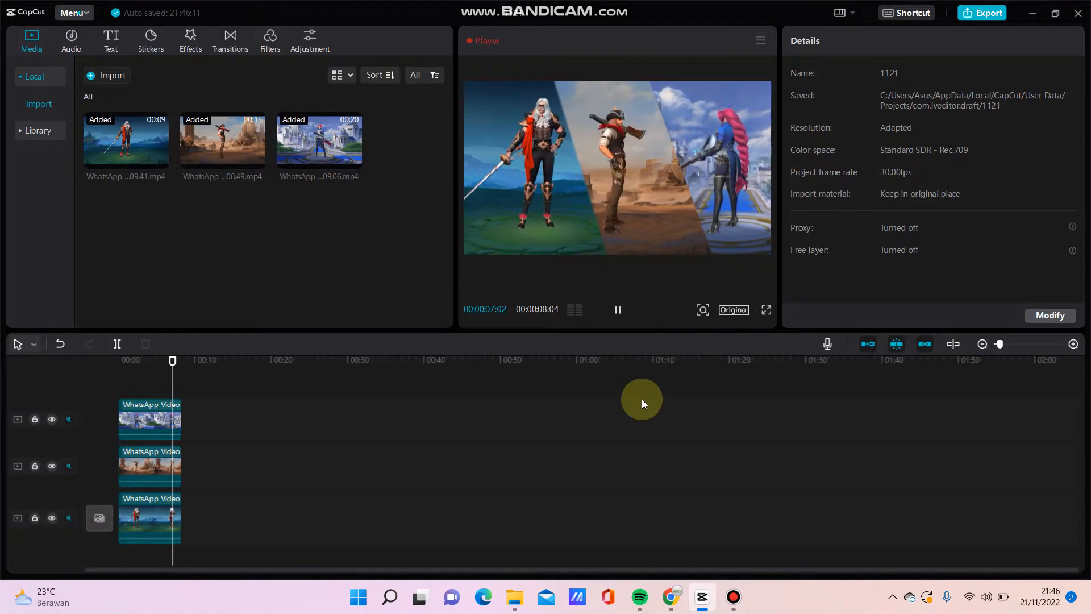
click(616, 309)
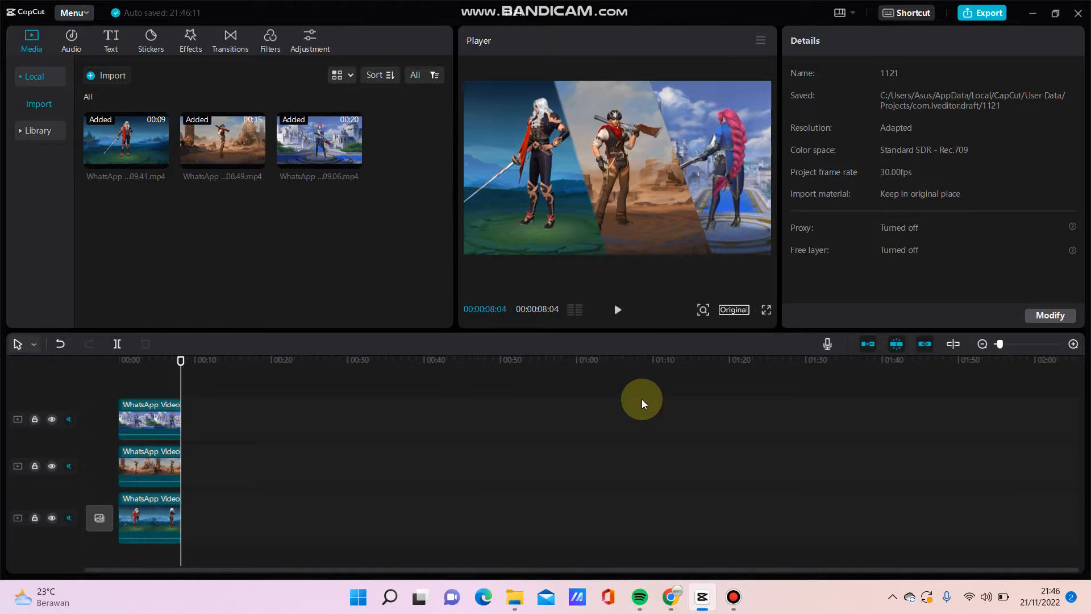